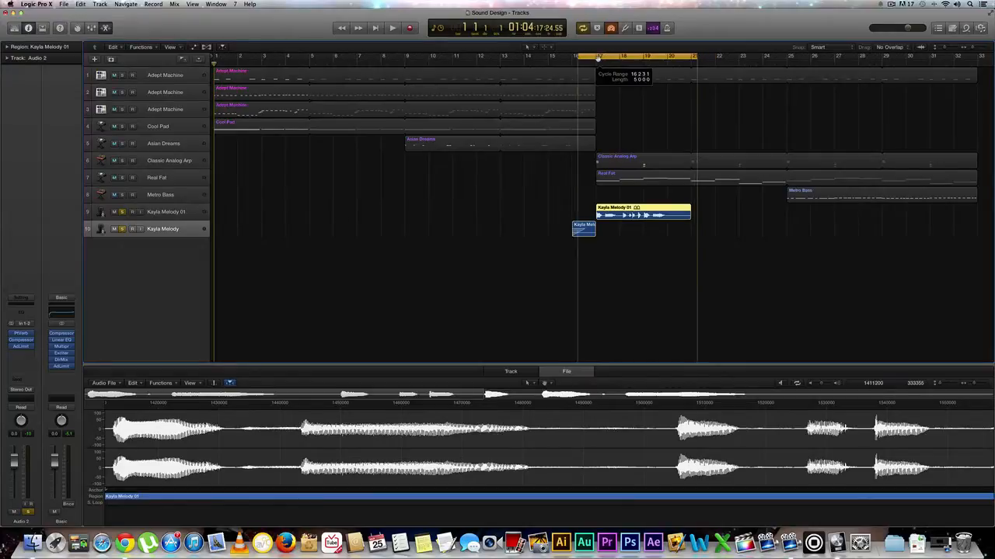
- Audition the vocal section twice, starting and stopping playback each time
left_click(385, 25)
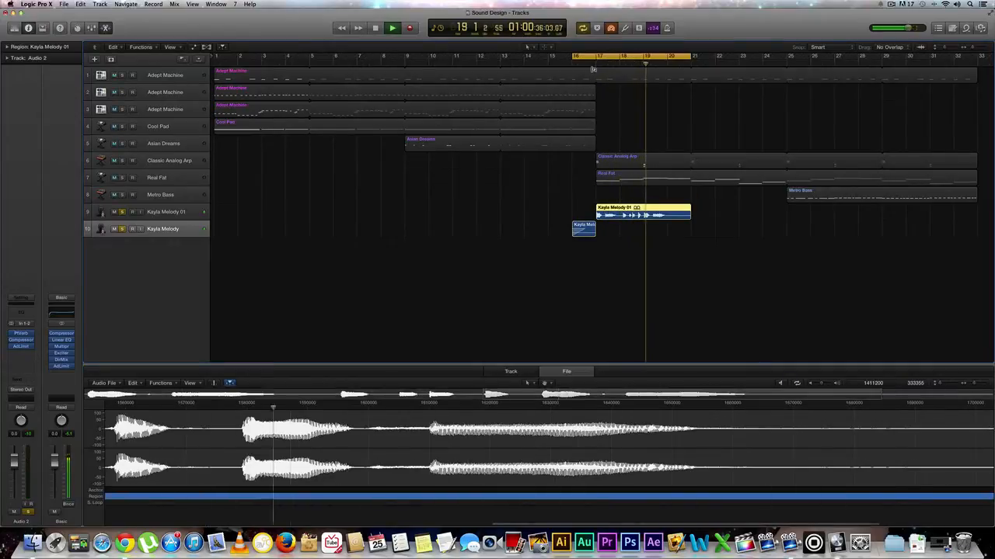
left_click(389, 28)
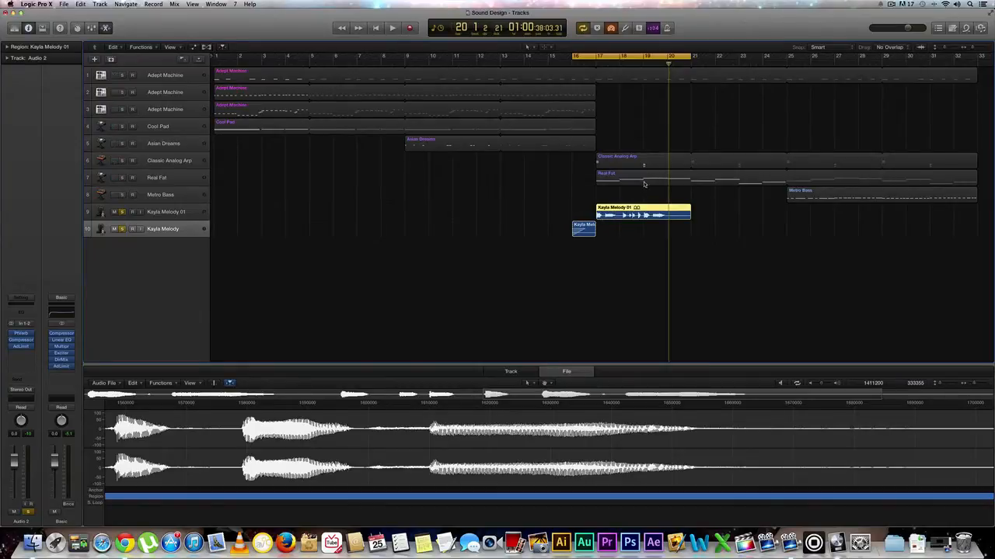
left_click(386, 28)
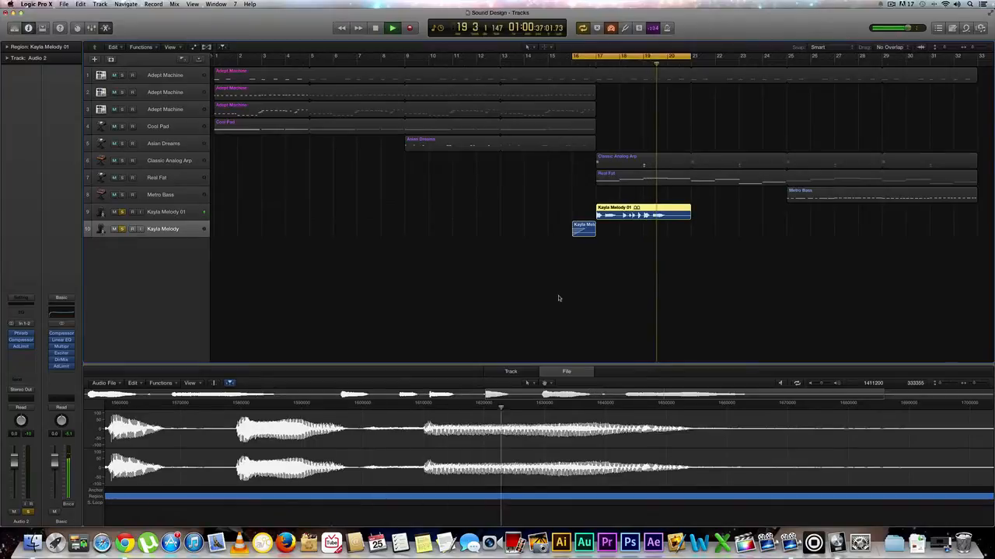
left_click(387, 28)
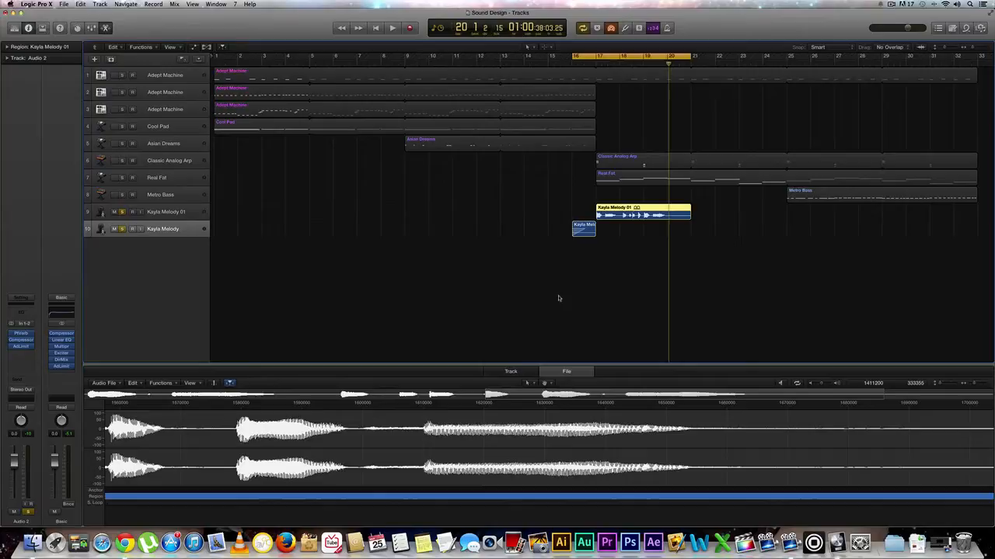
mouse_move(571, 273)
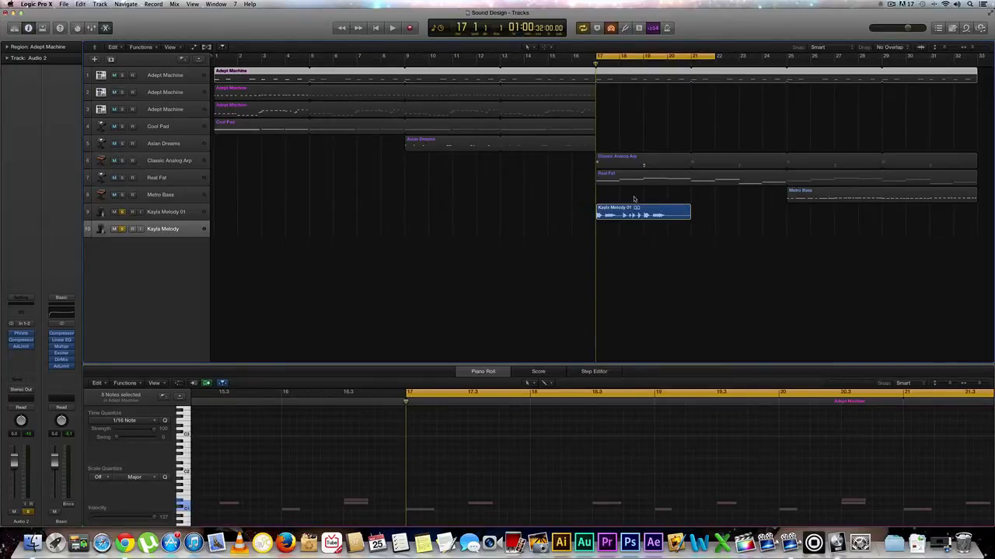
- Bounce the Kayla Melody 01 region in place to a new track named 'Kayla Melody baby Lyric'
right_click(634, 214)
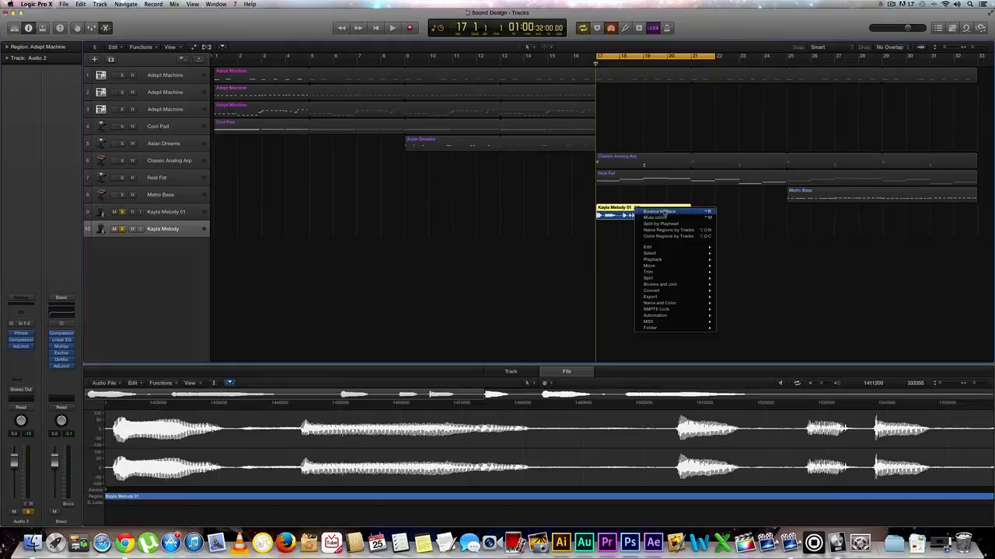
left_click(656, 211)
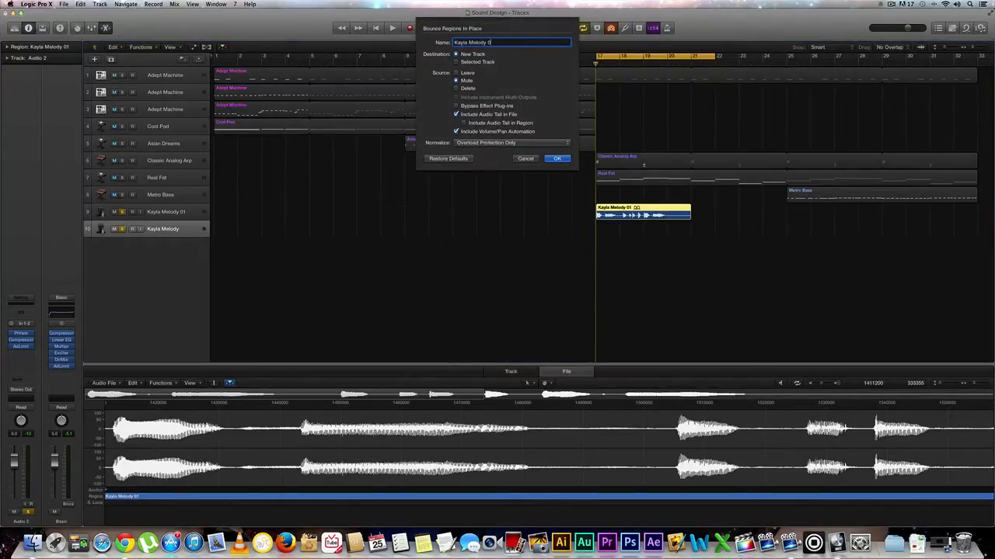
key("backspace")
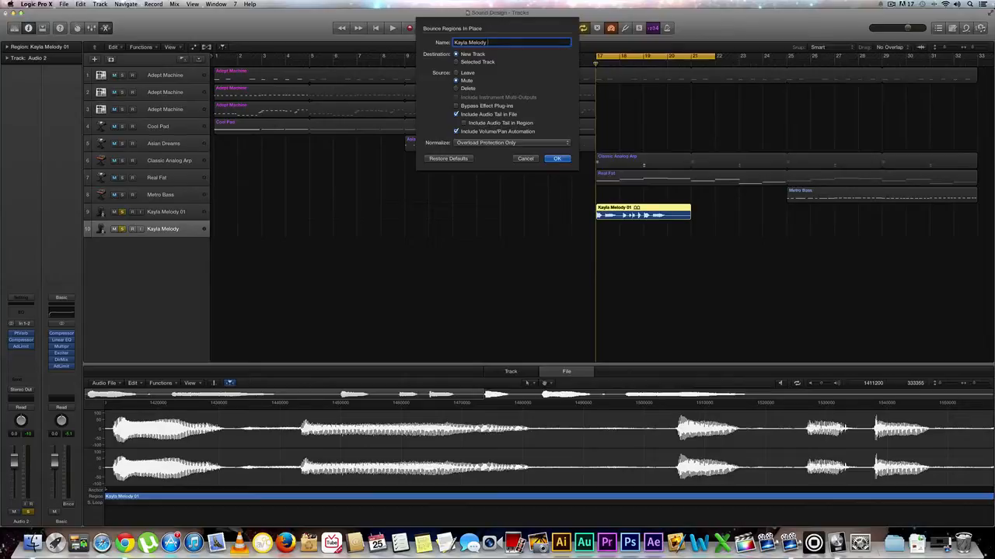
type("baby")
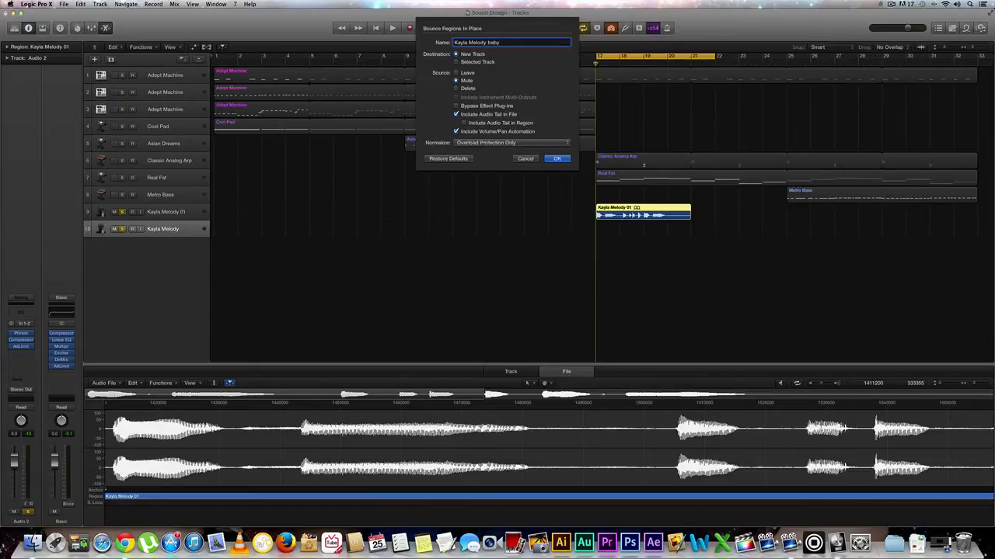
type("Lyric")
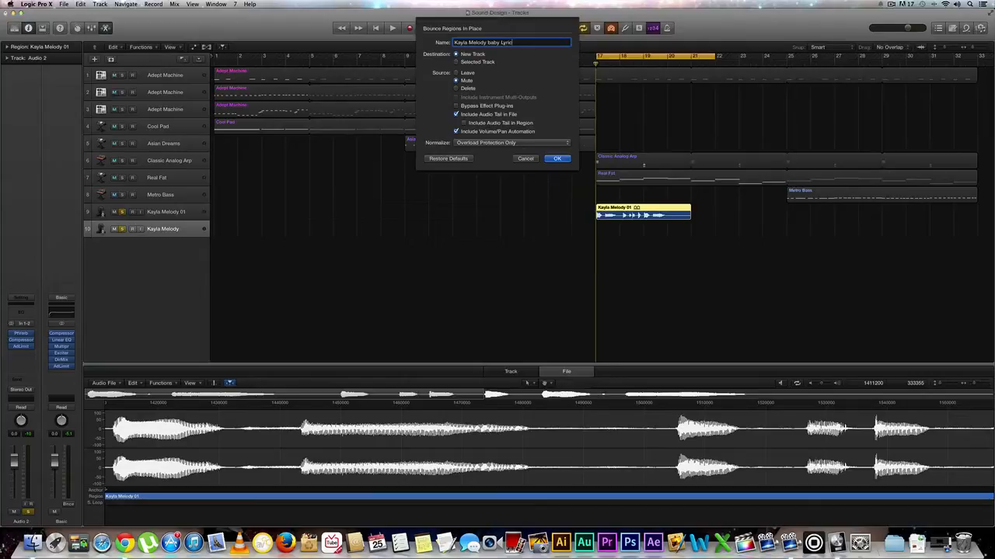
left_click(556, 158)
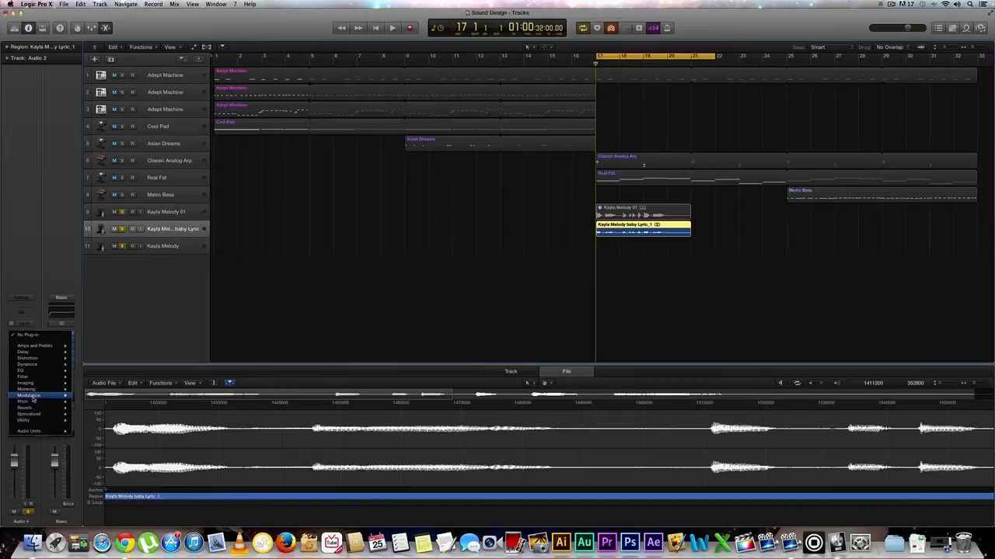
- Insert PlatinumVerb from the Reverb effects on the bounced track and audition it
left_click(28, 404)
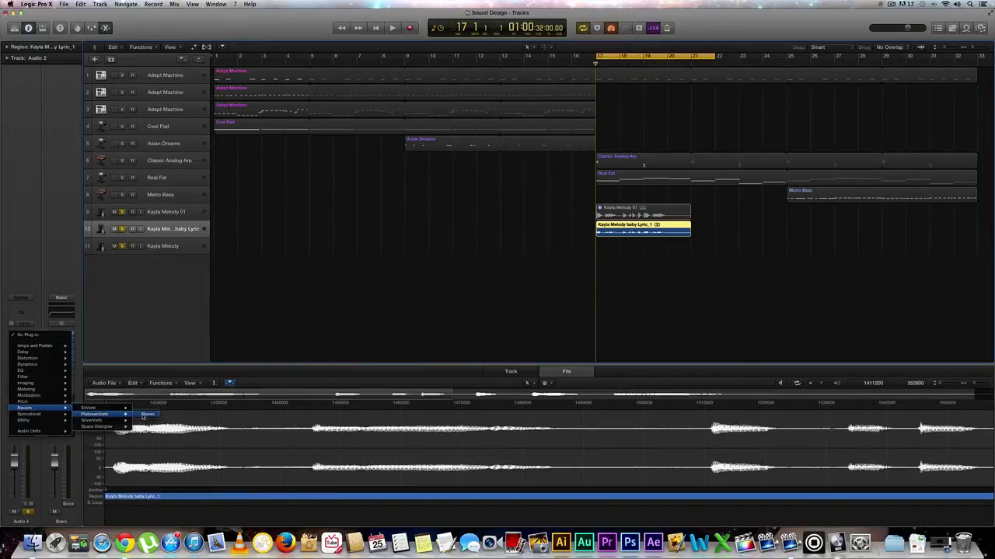
left_click(151, 413)
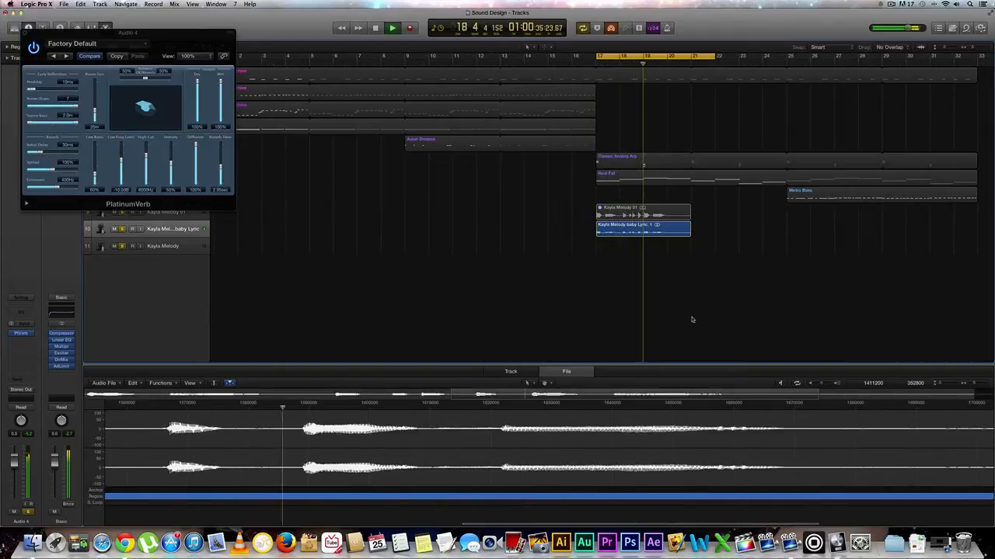
left_click(389, 25)
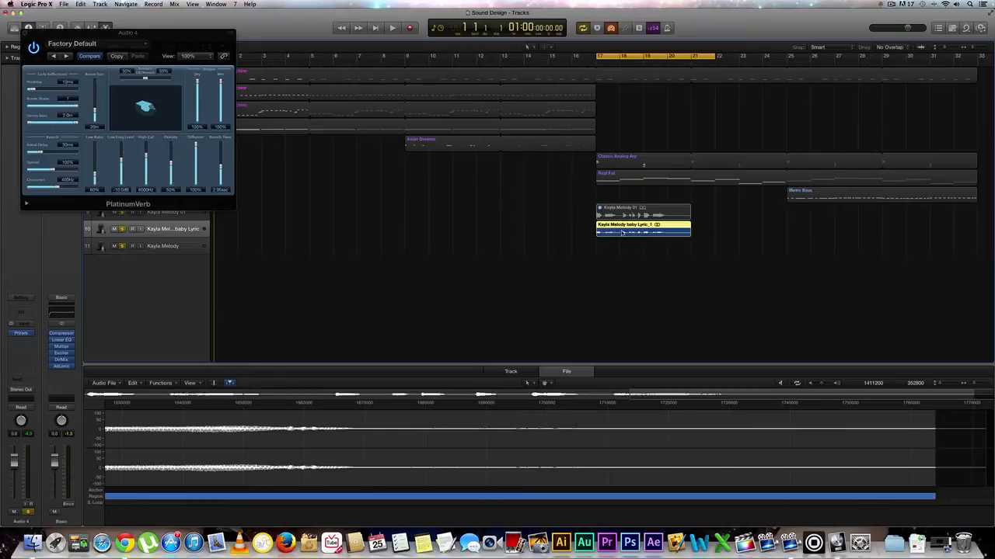
- Close the PlatinumVerb plug-in window
left_click(158, 382)
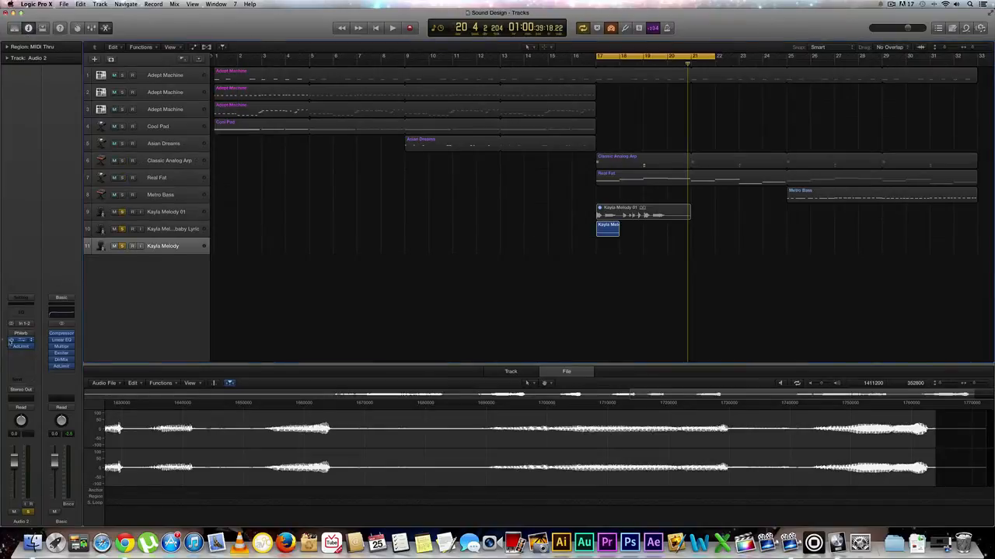
- Select the short region on the Kayla Melody track to show it in the audio editor
left_click(17, 339)
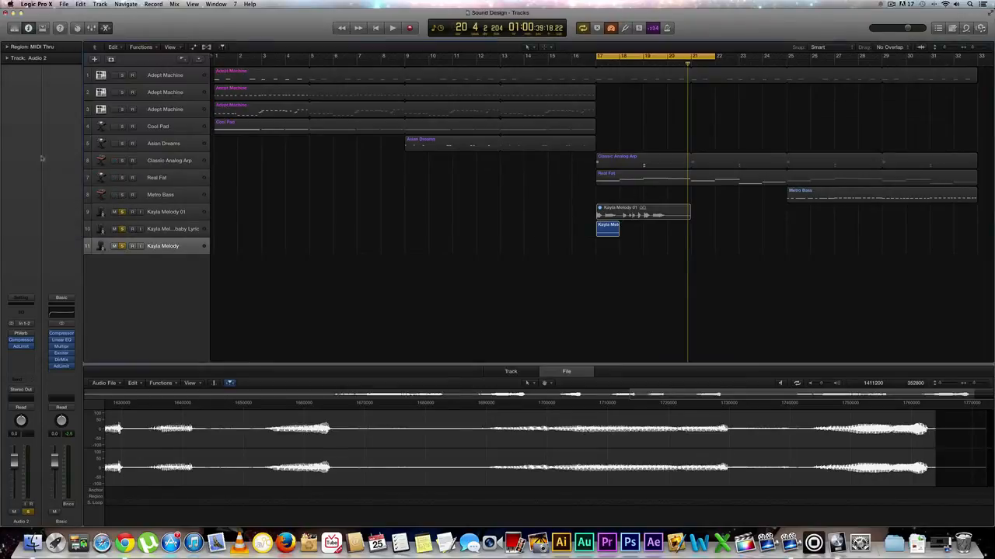
left_click(19, 351)
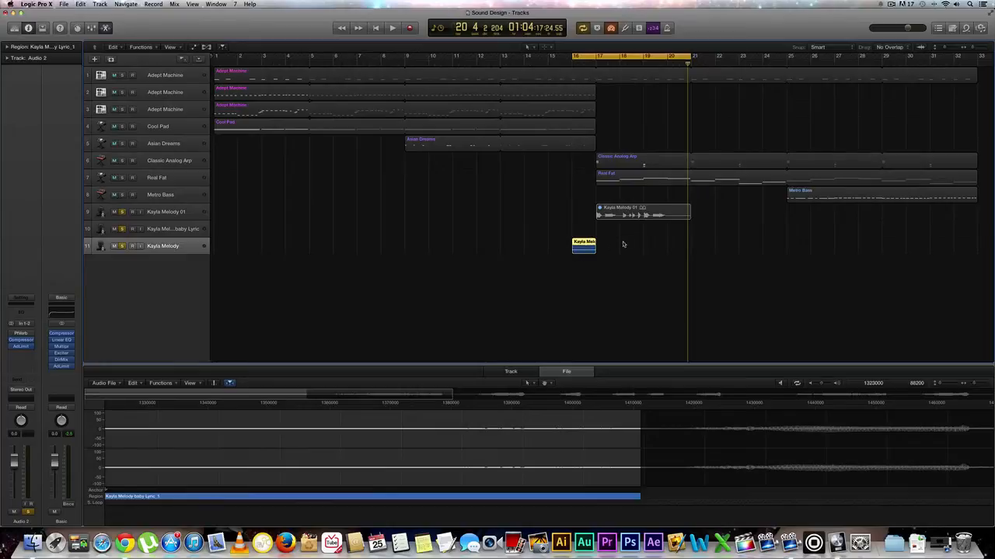
- Select the Kayla Melody 01 region, dismiss its actions menu, and start playback of the original vocal
left_click(634, 215)
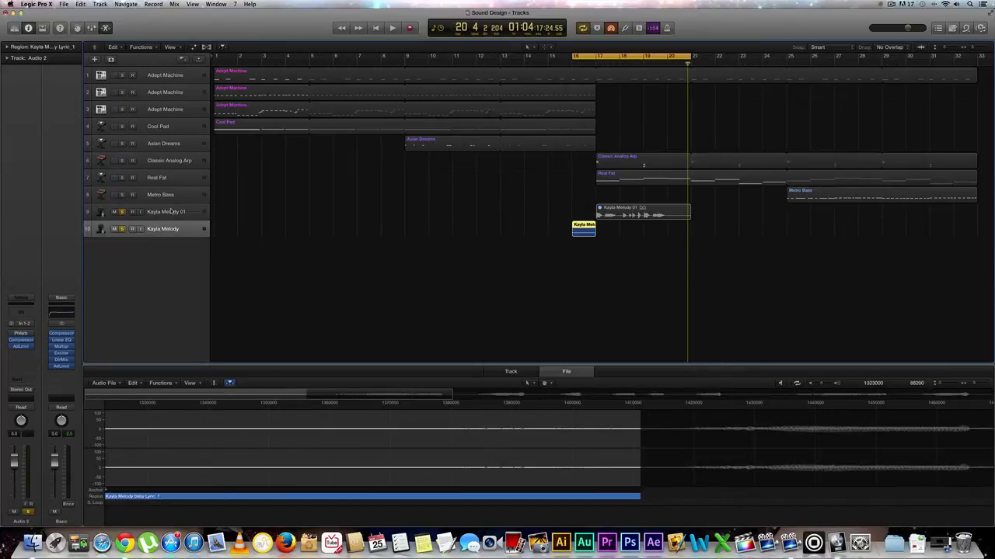
left_click(165, 212)
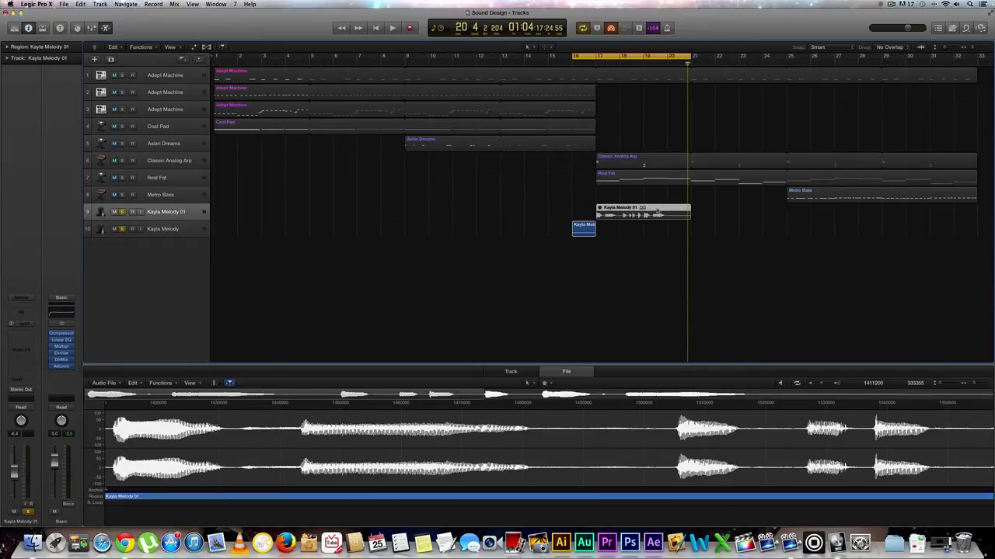
right_click(636, 216)
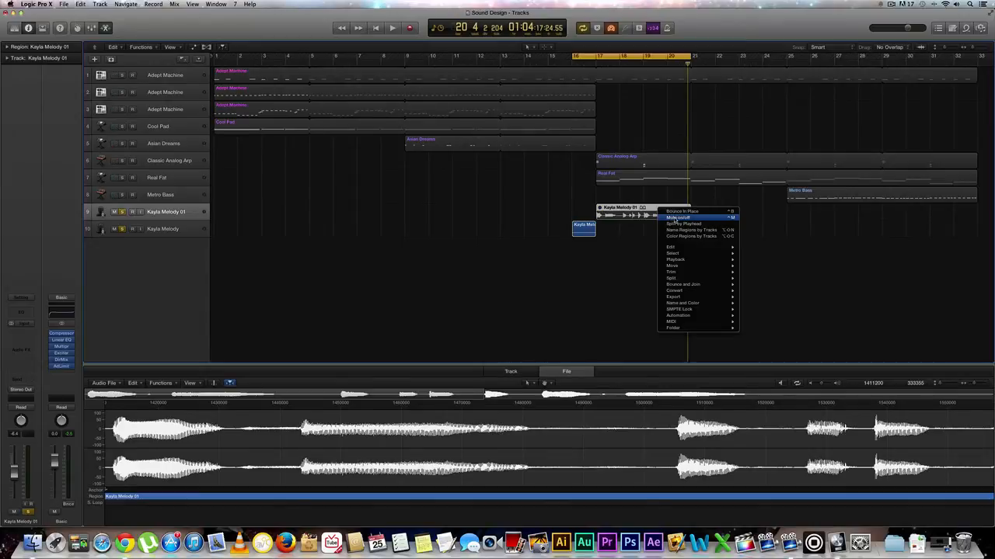
left_click(679, 217)
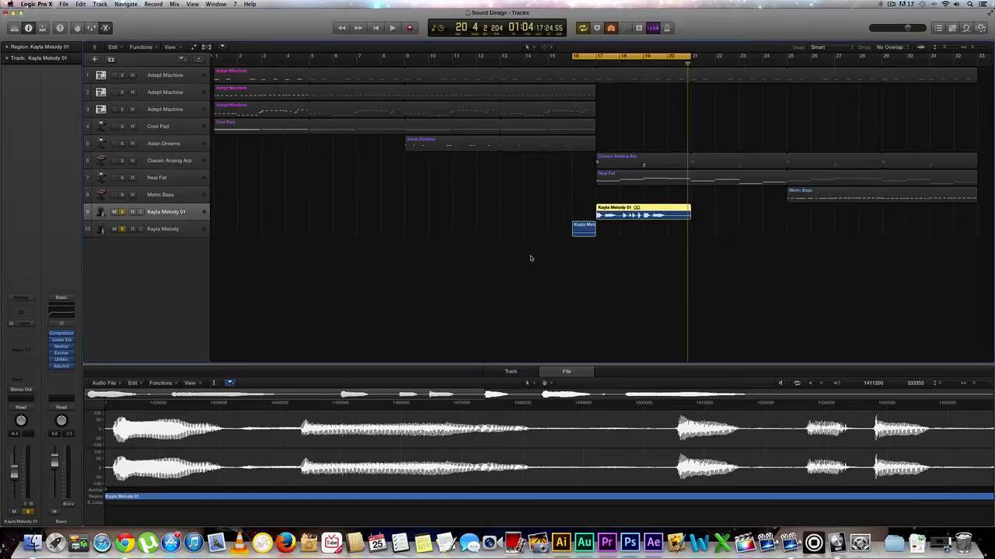
left_click(388, 25)
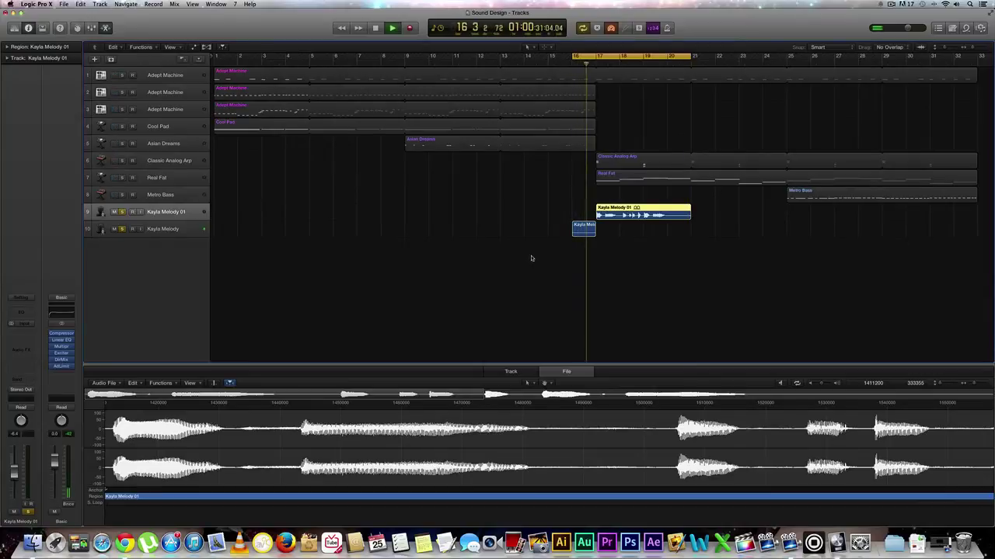